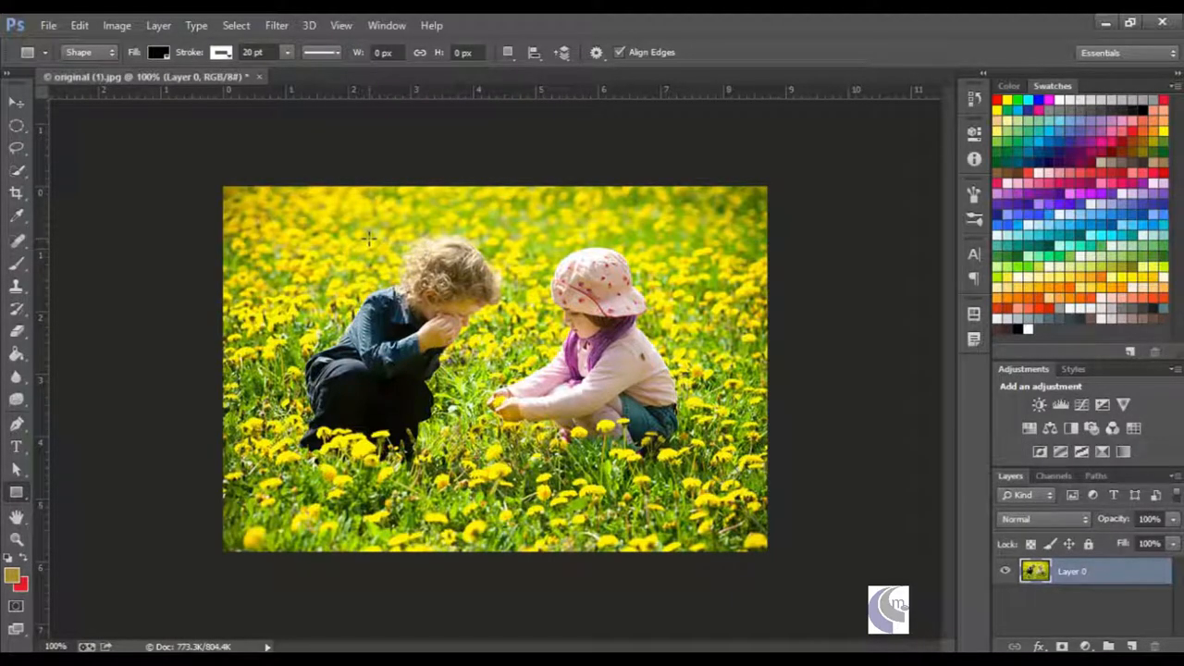
pyautogui.moveTo(344, 266)
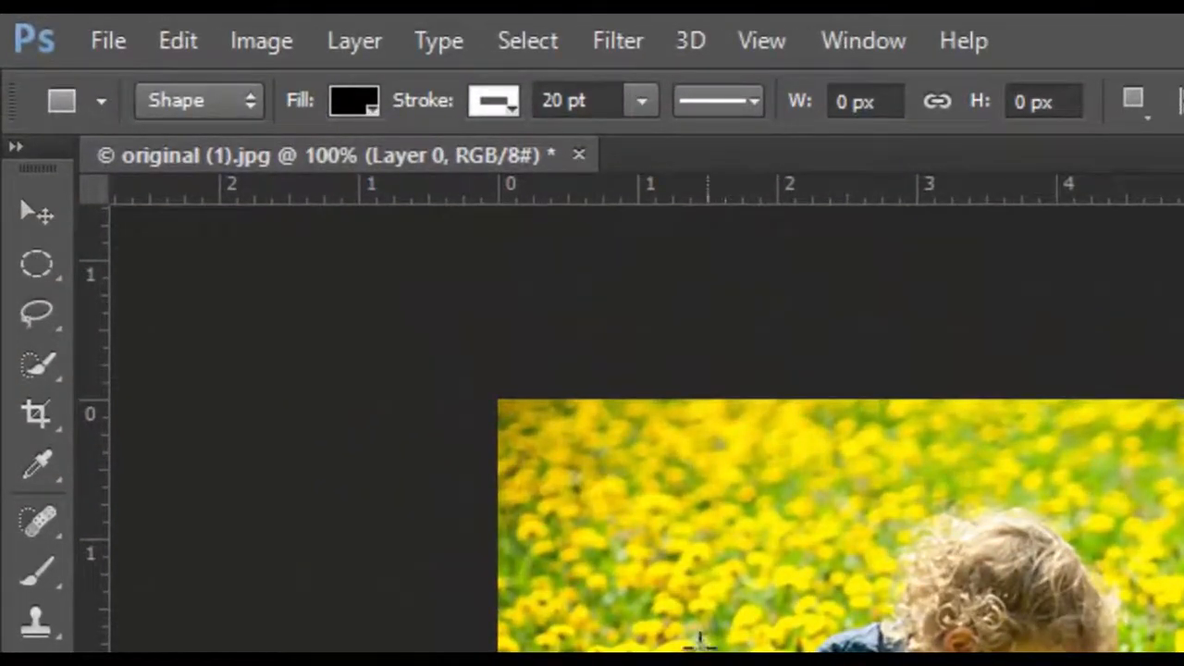
# Step: Duplicate Layer 0 with Ctrl+J so a Layer 0 copy sits above the original
pyautogui.click(353, 100)
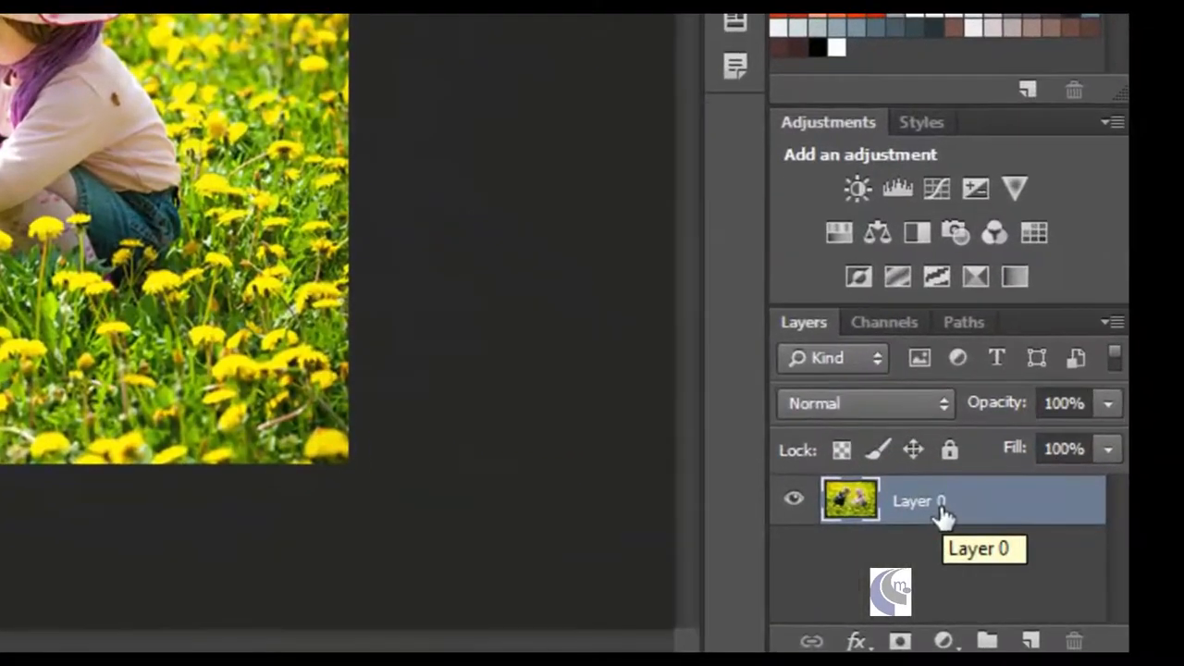
pyautogui.press('ctrl+j')
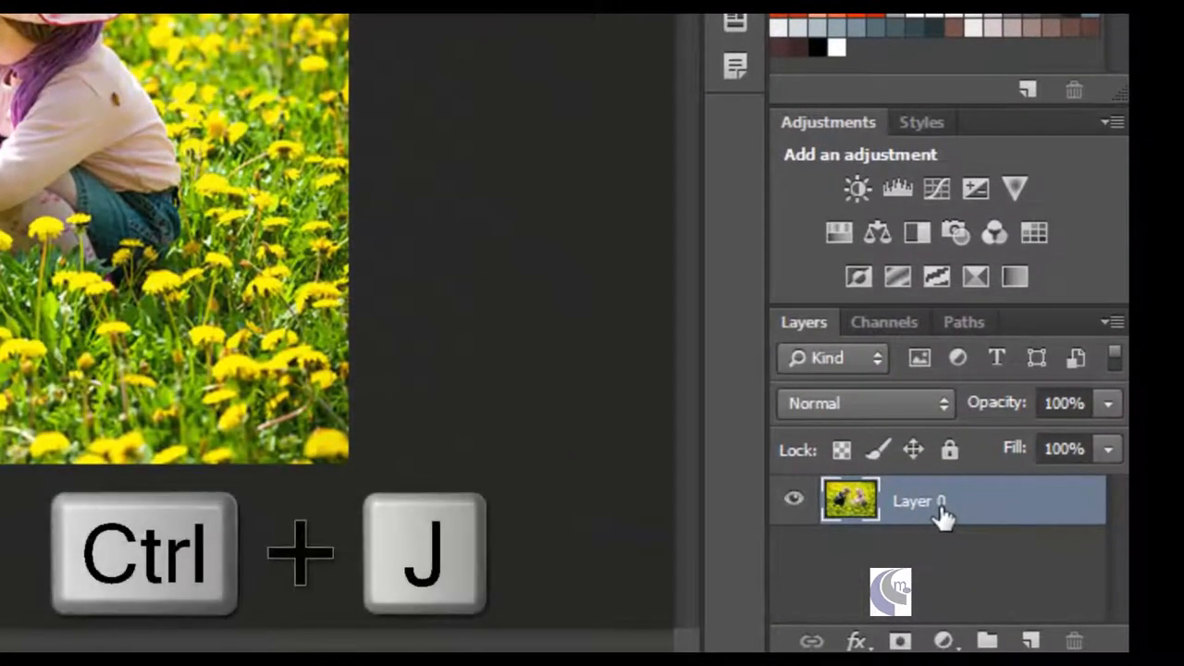
pyautogui.press('ctrl+j')
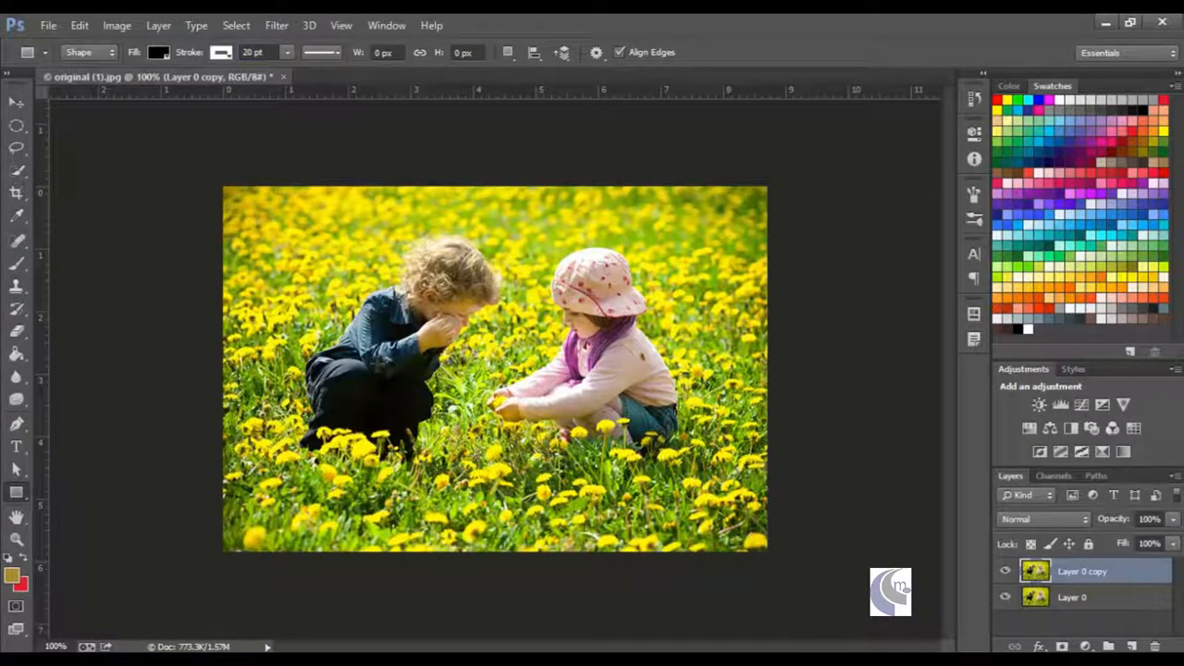
# Step: Draw a black rectangle with white stroke over the children and rotate it to a tilt
pyautogui.moveTo(286, 250); pyautogui.dragTo(588, 451)
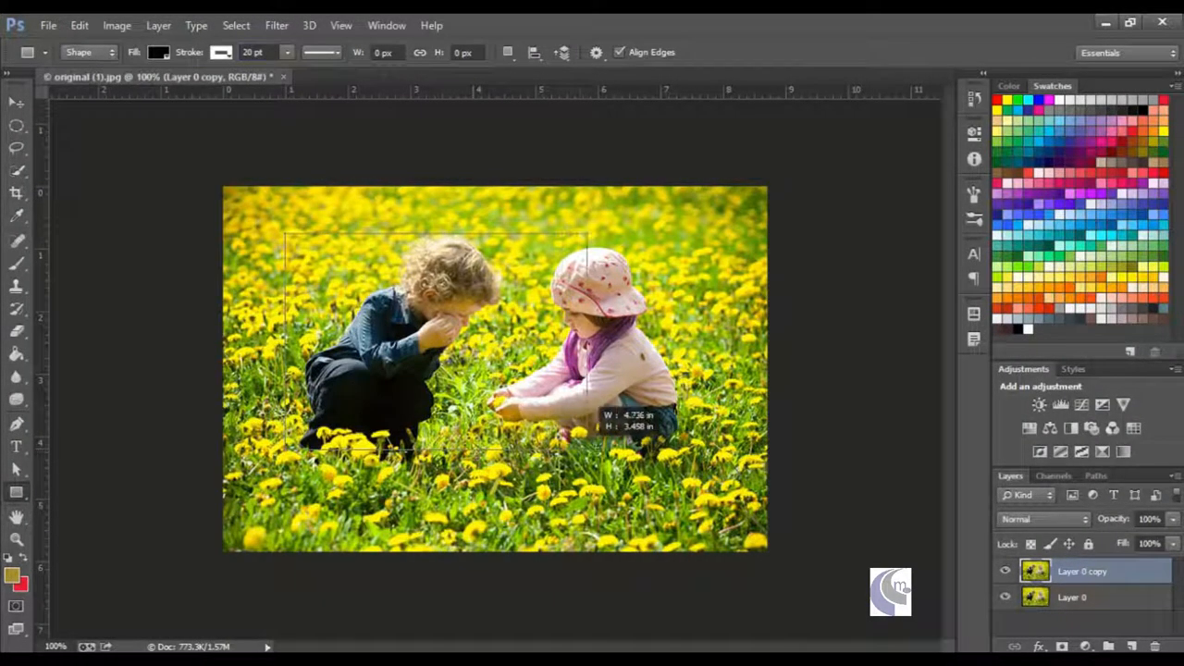
pyautogui.moveTo(287, 236); pyautogui.dragTo(693, 463)
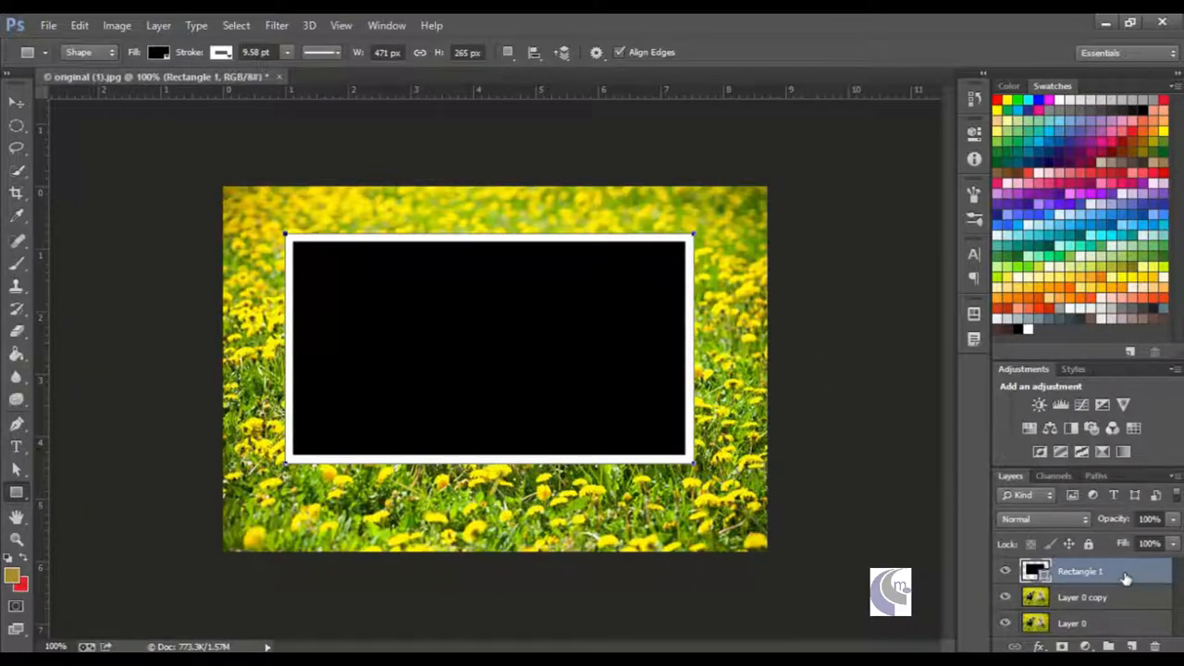
pyautogui.press('ctrl+t')
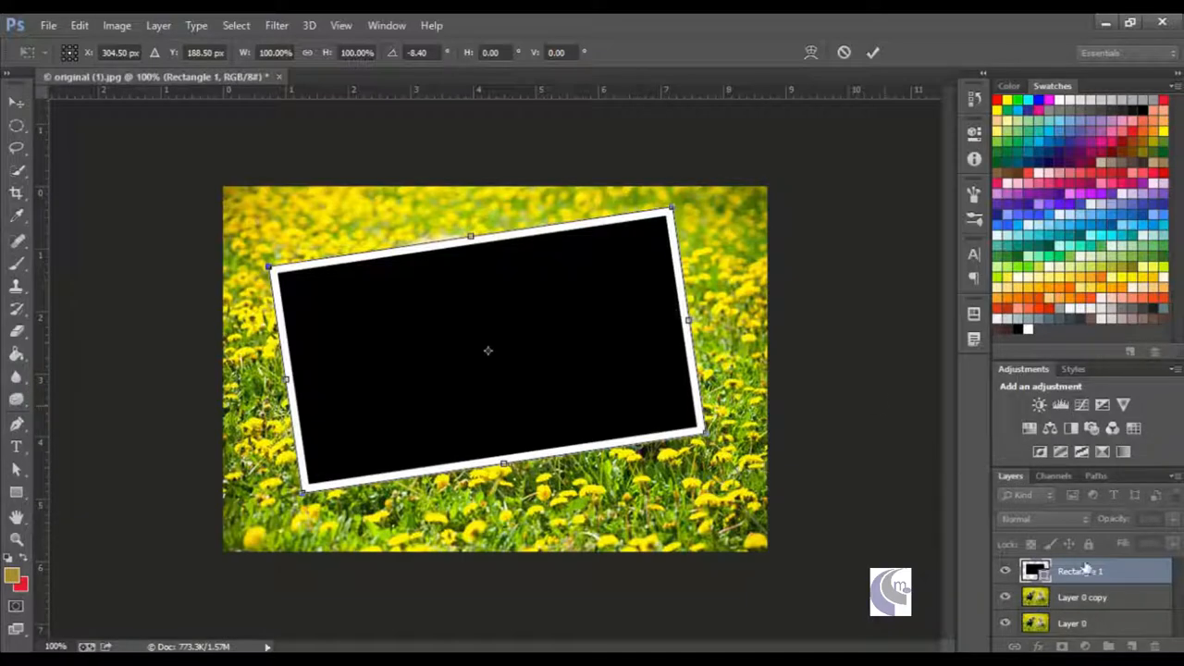
pyautogui.press('Enter')
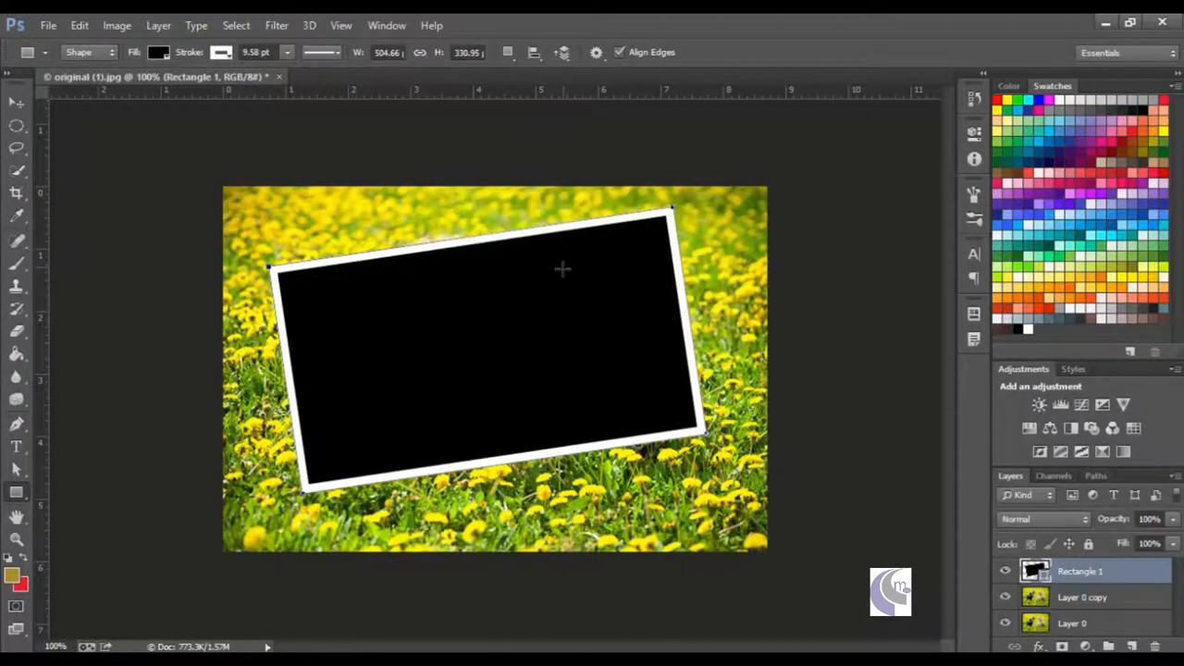
# Step: Clip Layer 0 copy to Rectangle 1 so the children show inside the white frame
pyautogui.rightClick(1080, 570)
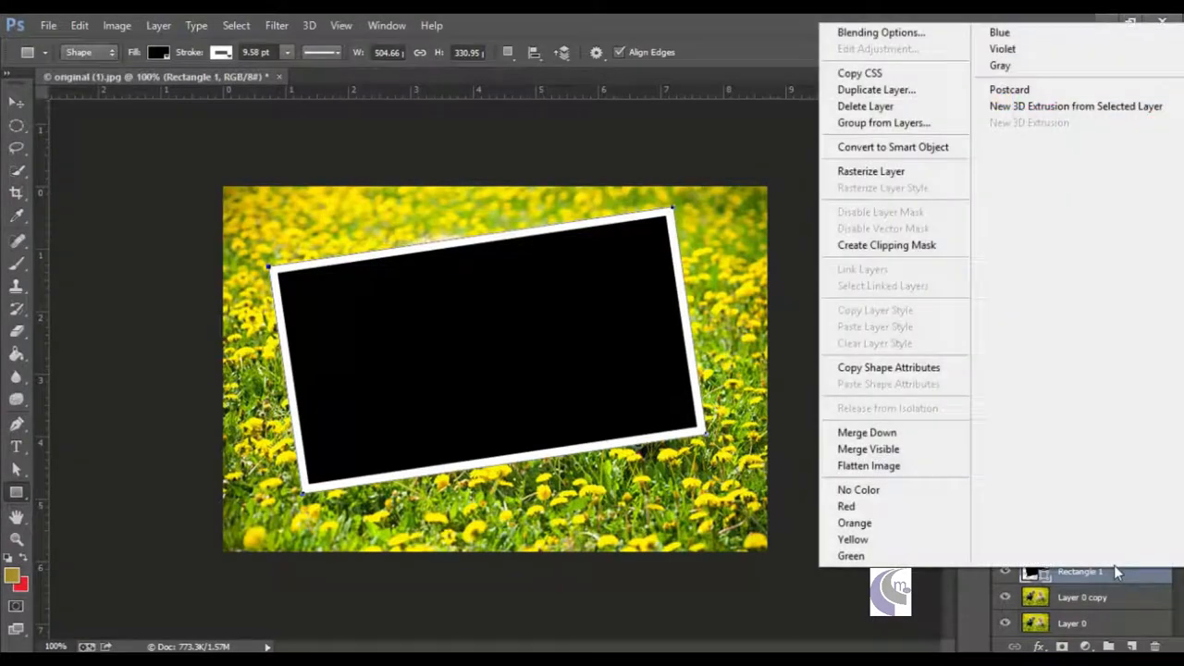
pyautogui.moveTo(886, 245)
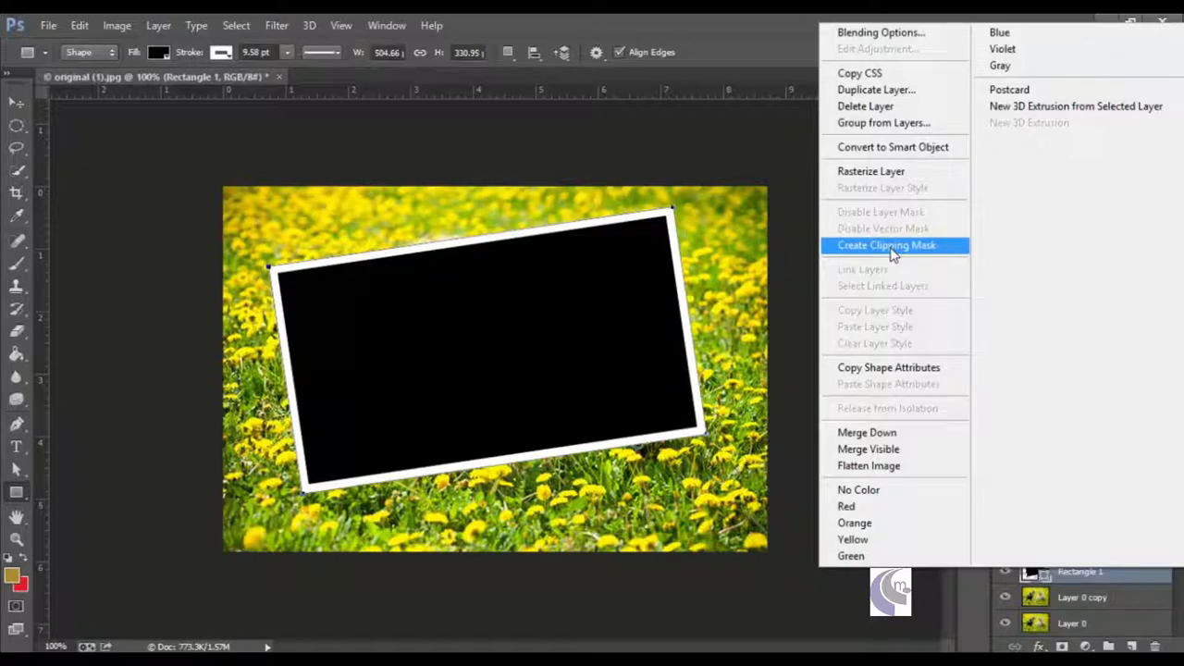
pyautogui.click(884, 244)
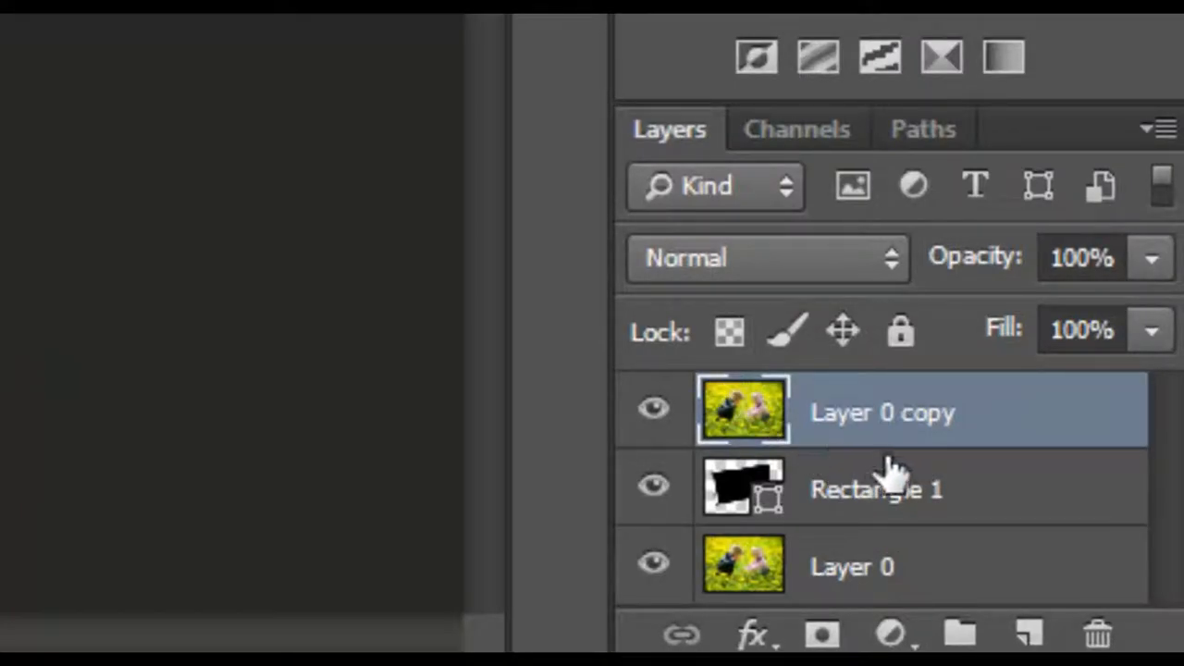
pyautogui.moveTo(903, 435)
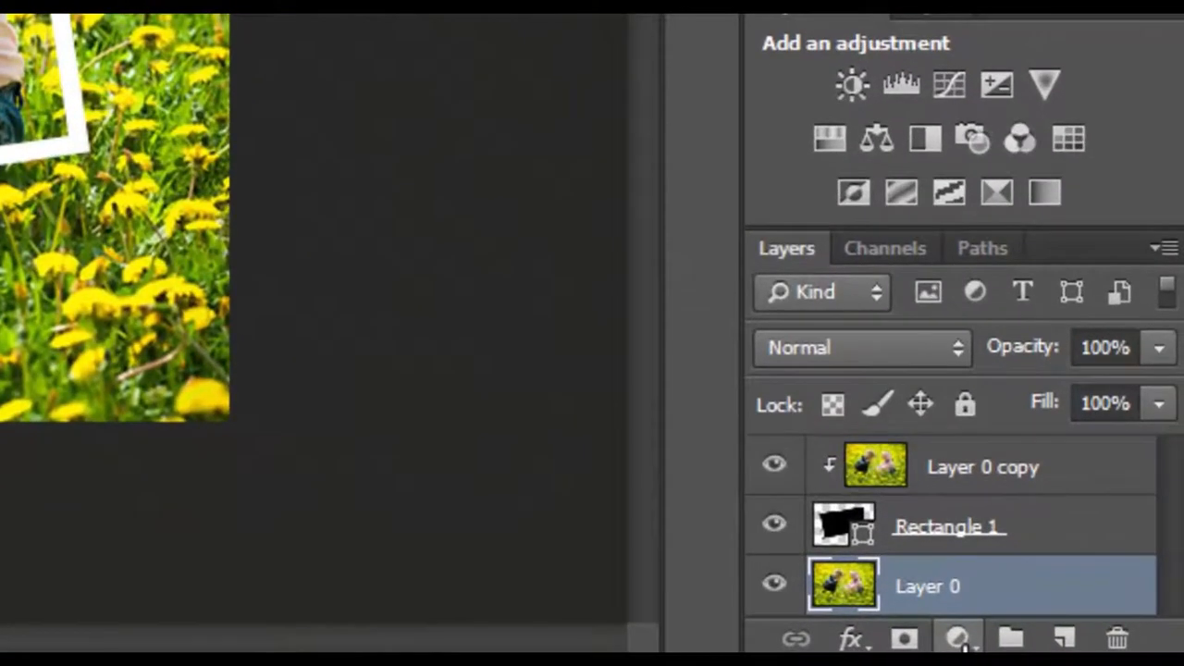
# Step: Add a Black & White adjustment layer above Layer 0 to gray out the background
pyautogui.click(958, 637)
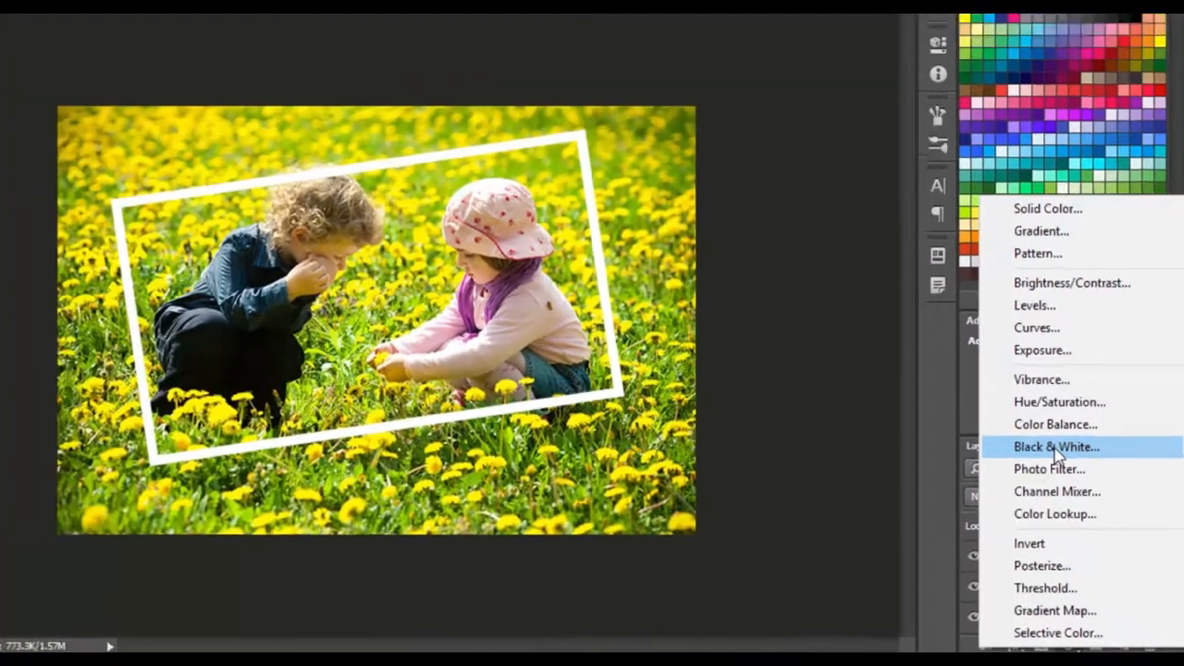
pyautogui.click(1056, 445)
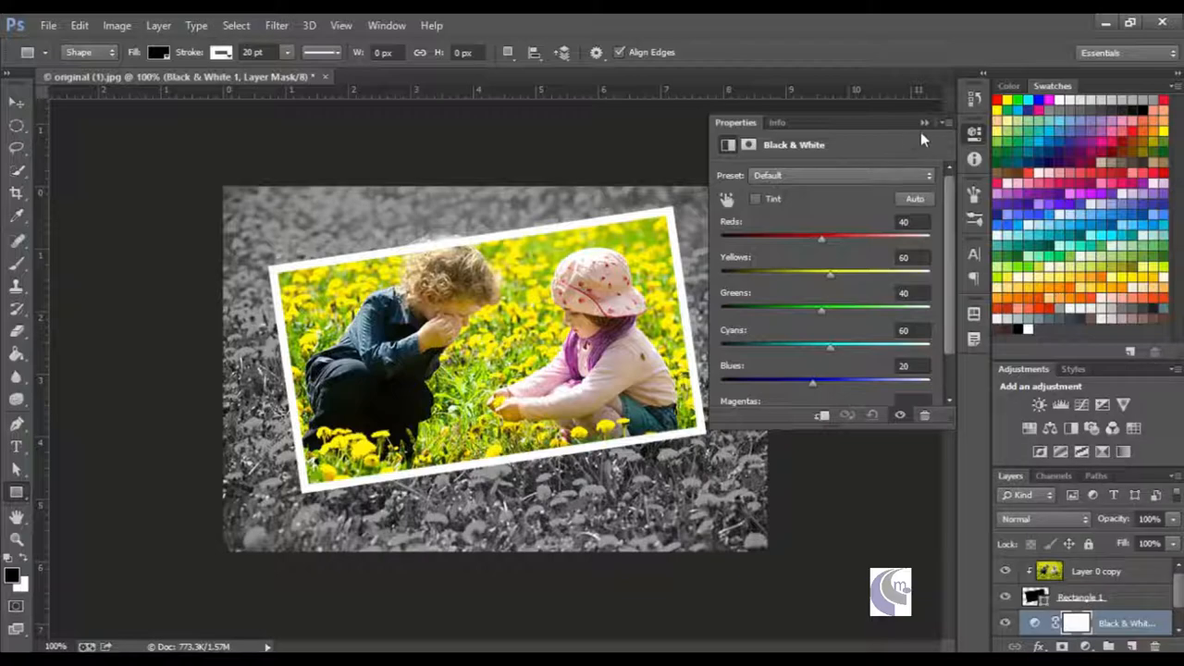
pyautogui.click(923, 122)
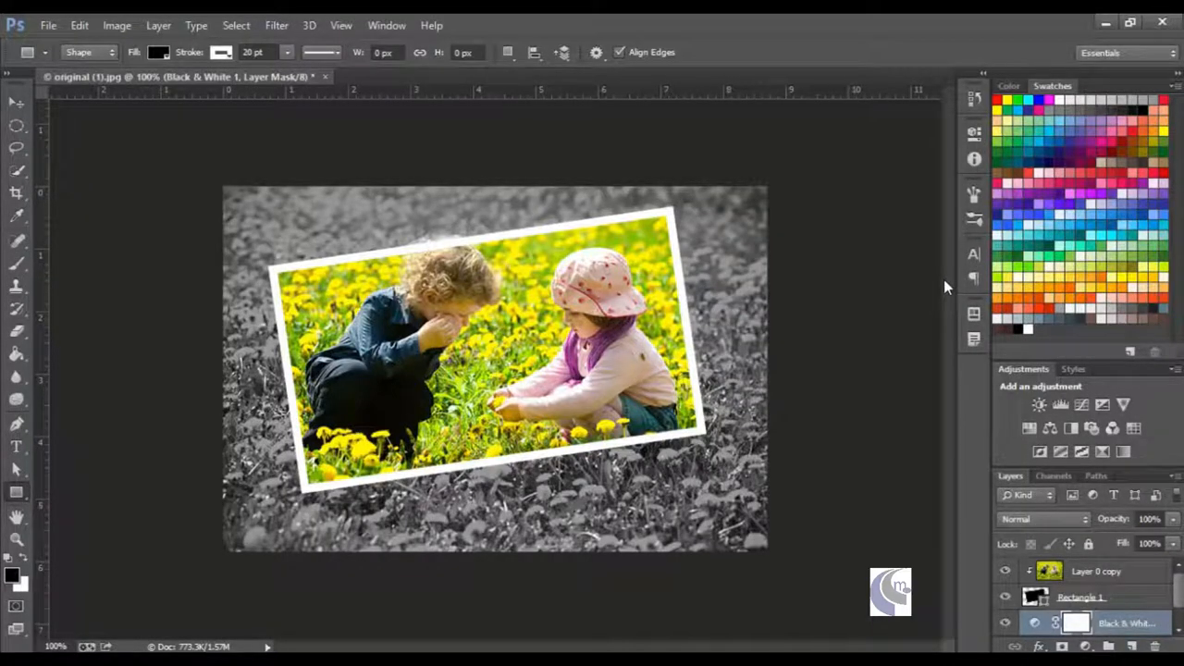